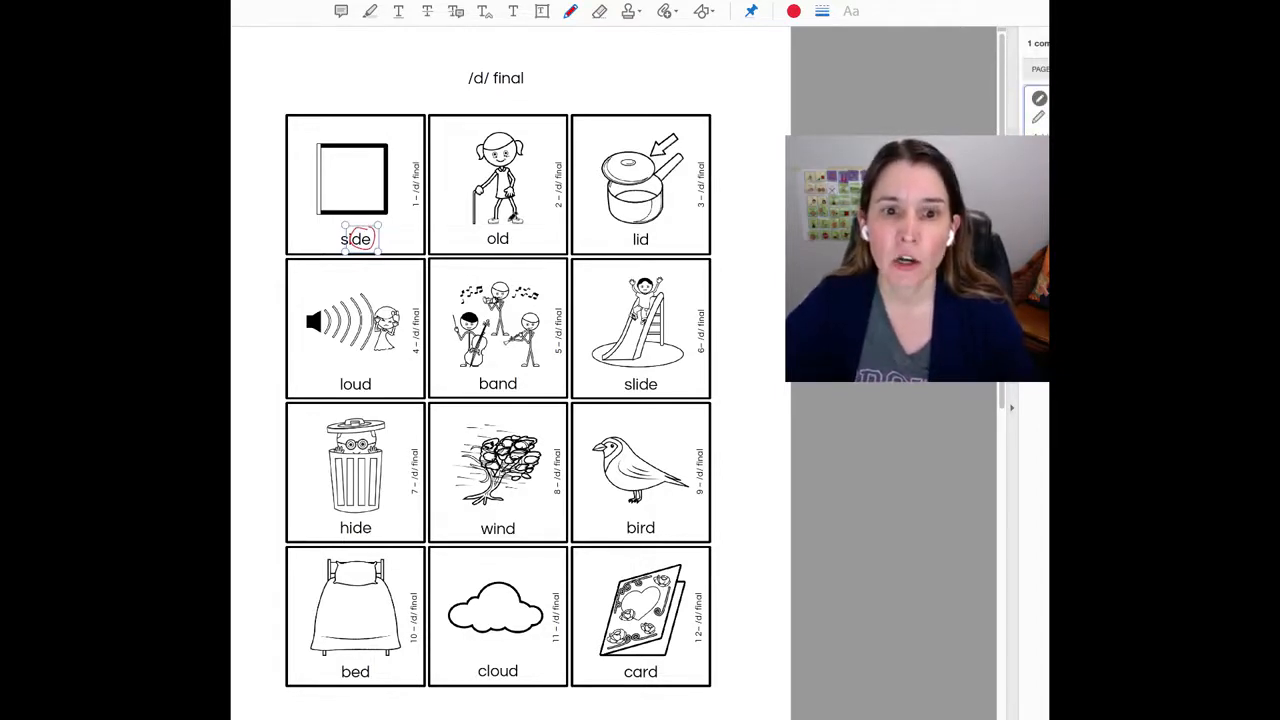
Step: Draw a red freehand mark under the final d in 'old', then scroll to the /g/ final page
drag(480, 238, 515, 238)
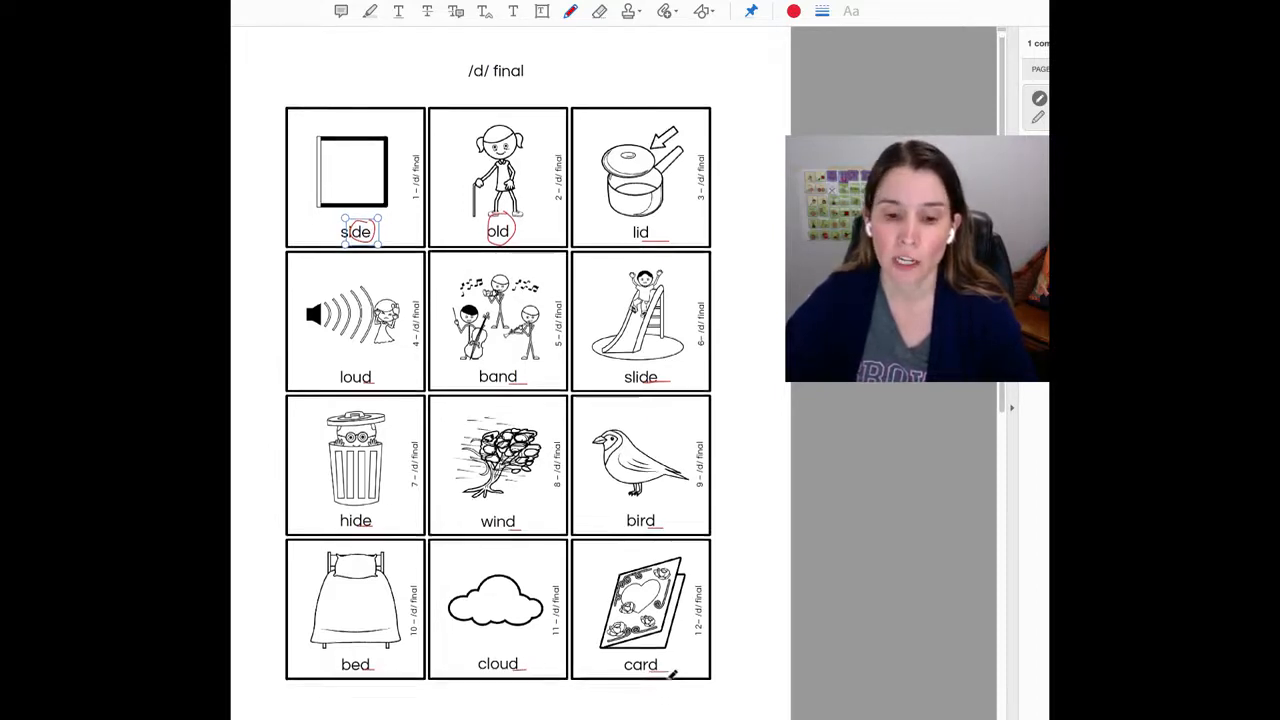
scroll(down, 3)
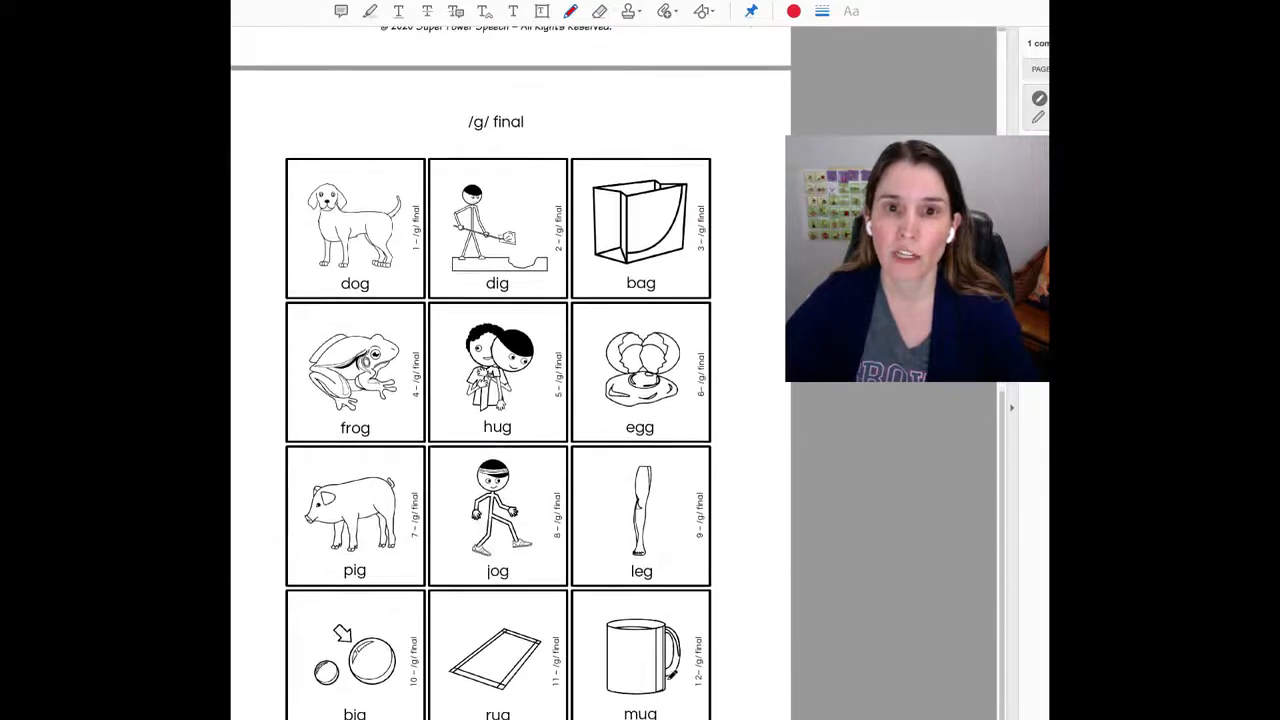